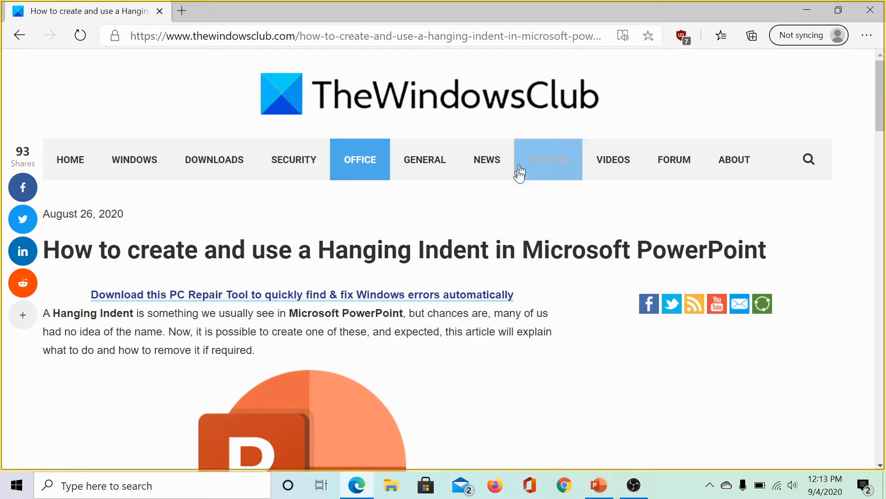
mouse_move(556, 392)
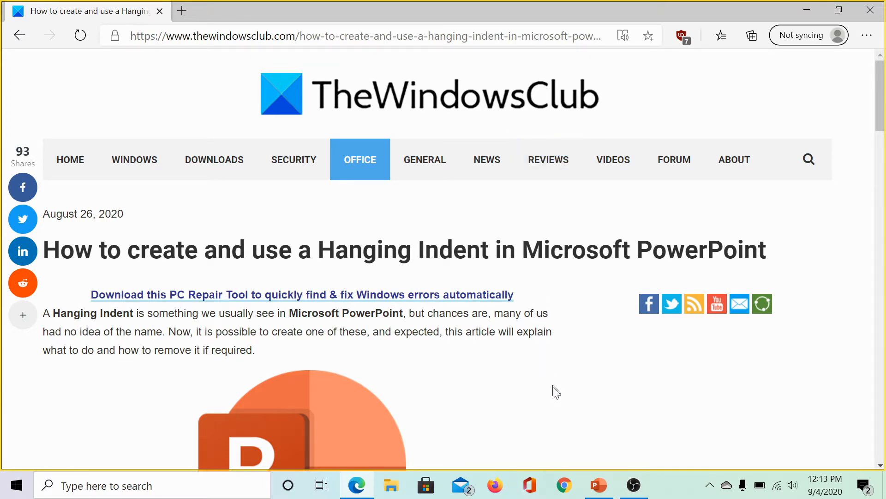
Switch to the presentation and place the cursor inside the slide's text box
left_click(597, 485)
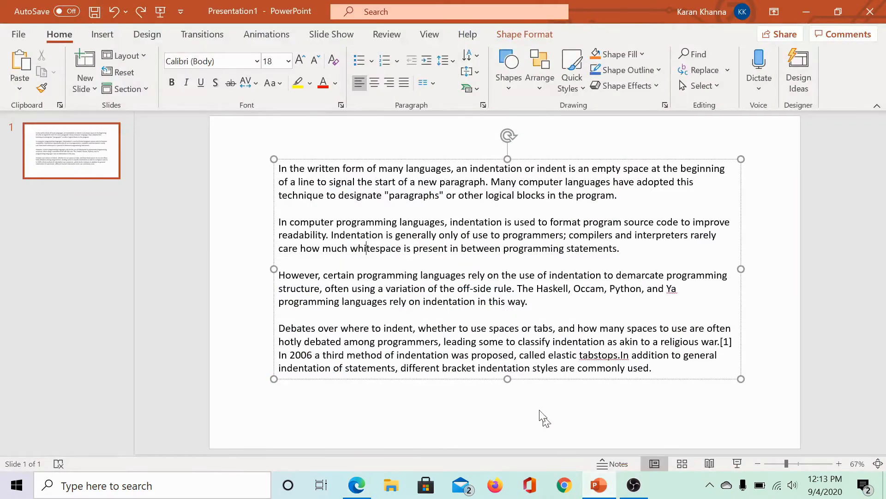
mouse_move(439, 238)
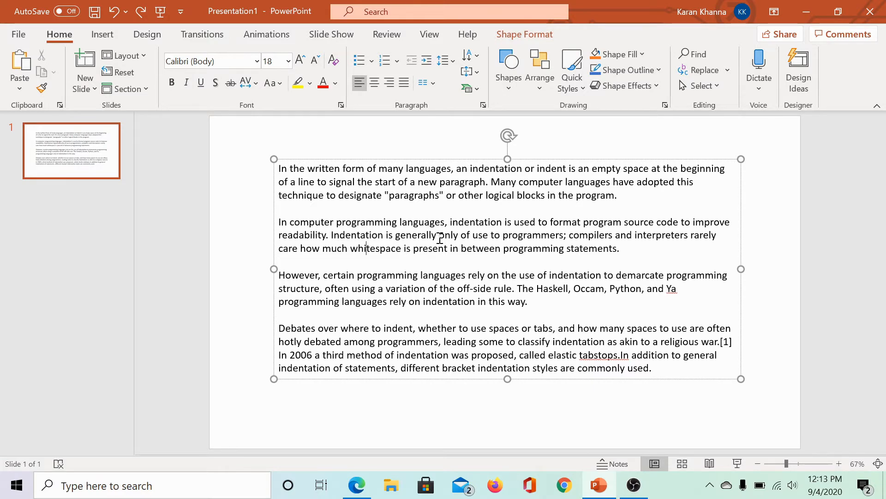
mouse_move(277, 218)
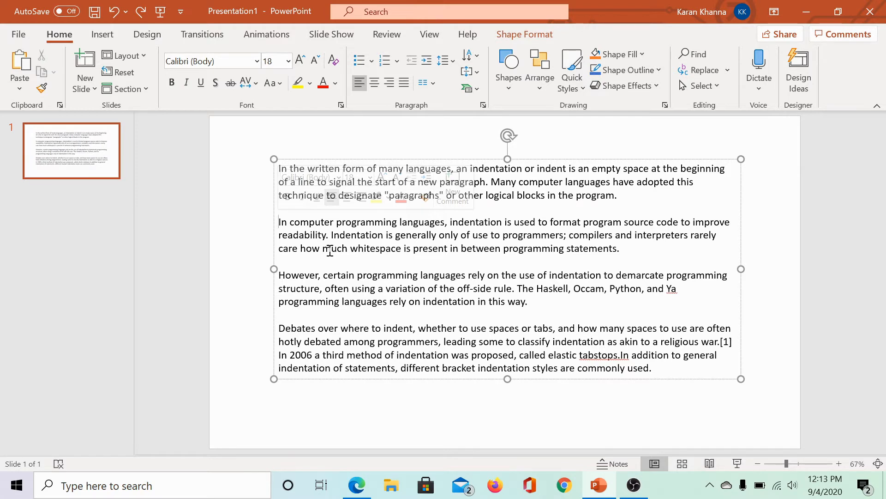
left_click(282, 222)
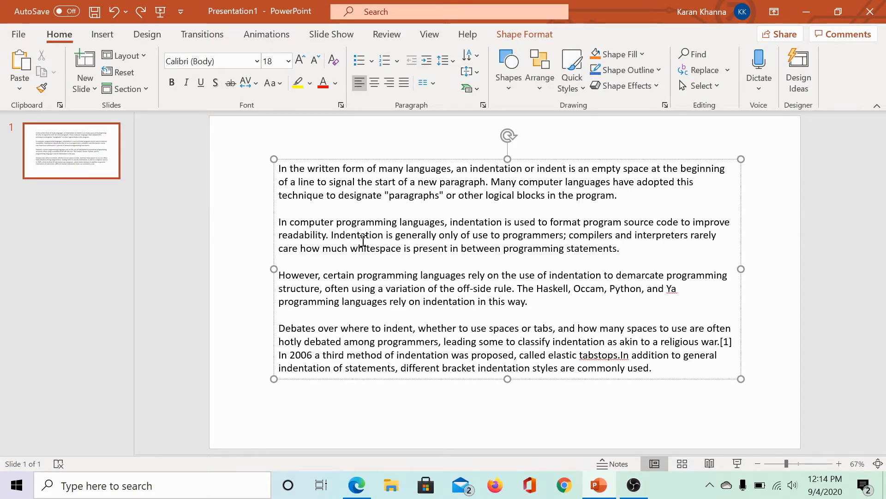
Select all four paragraphs in the text box with Ctrl+A
key("ctrl+a")
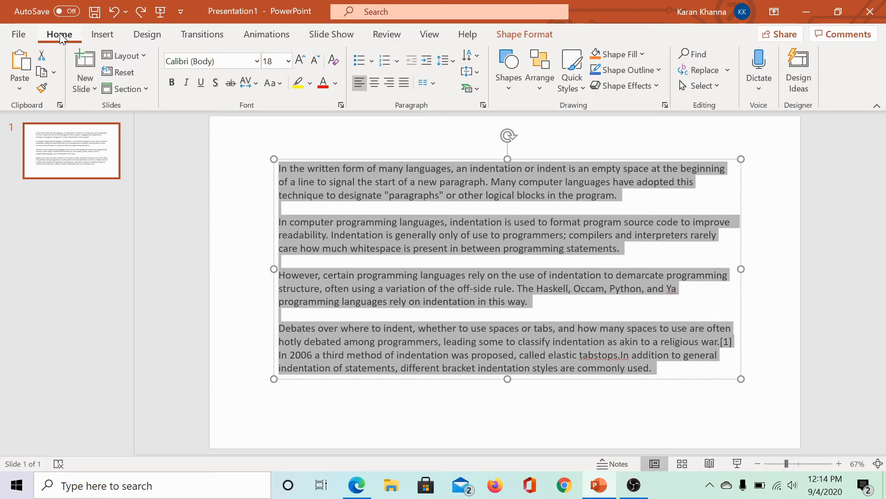
mouse_move(432, 113)
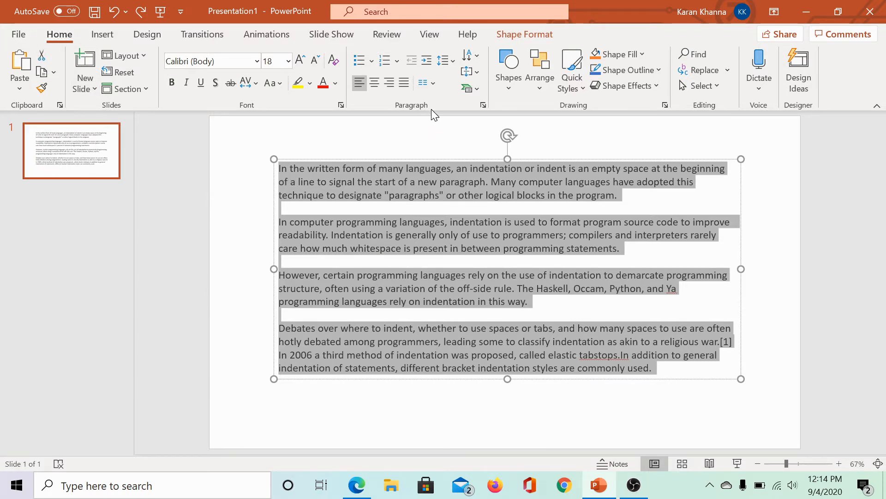
mouse_move(481, 127)
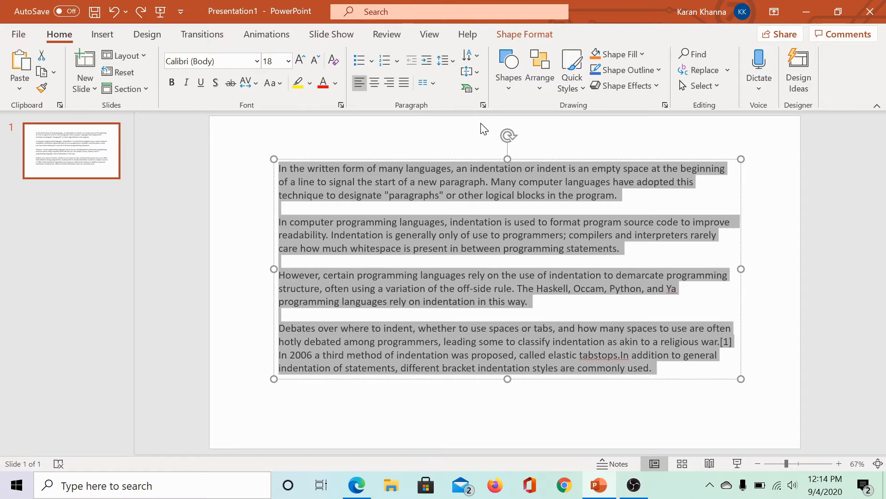
In the Paragraph dialog, set Special indentation to Hanging (1.27 cm) and confirm
left_click(483, 105)
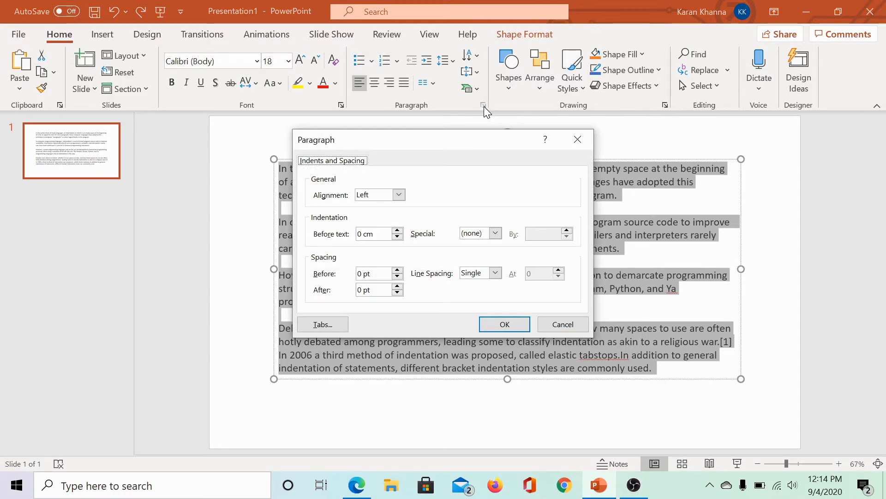
mouse_move(365, 233)
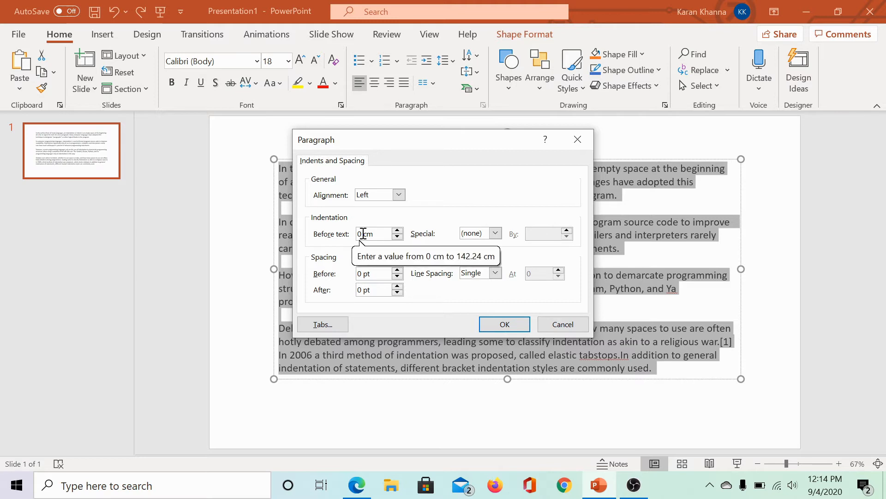
mouse_move(444, 259)
type("0.5")
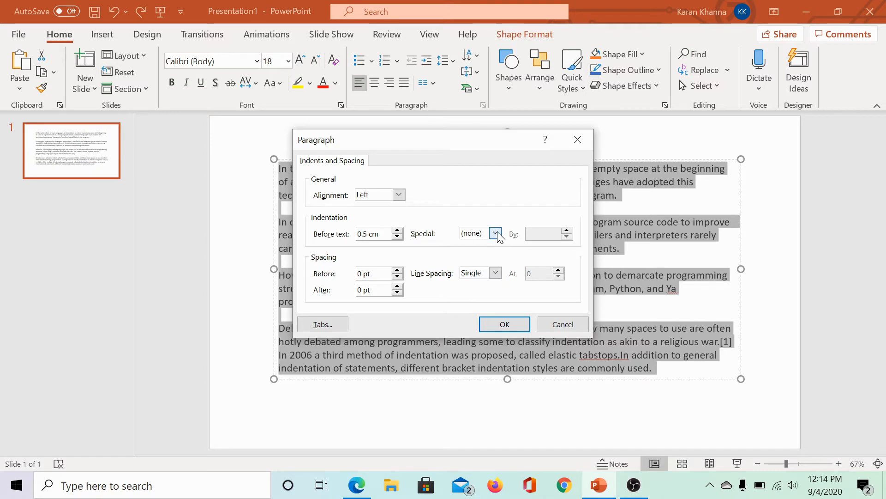
left_click(495, 232)
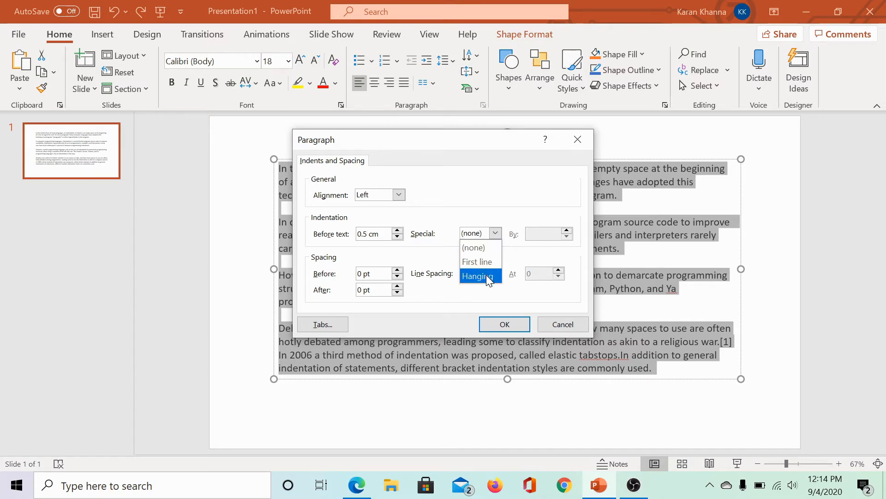
left_click(476, 277)
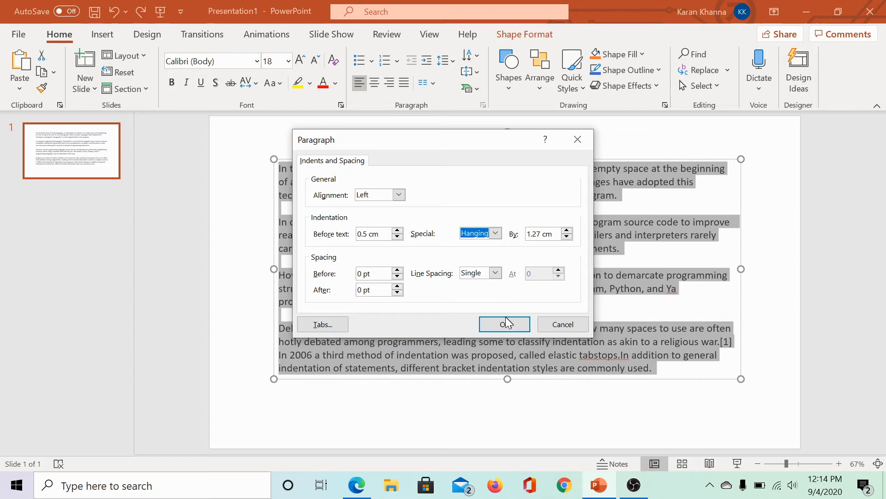
left_click(503, 324)
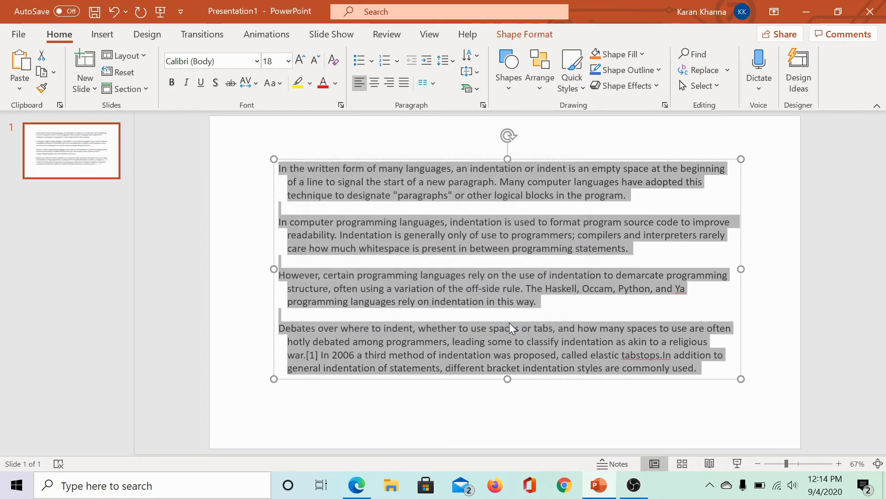
left_click(459, 234)
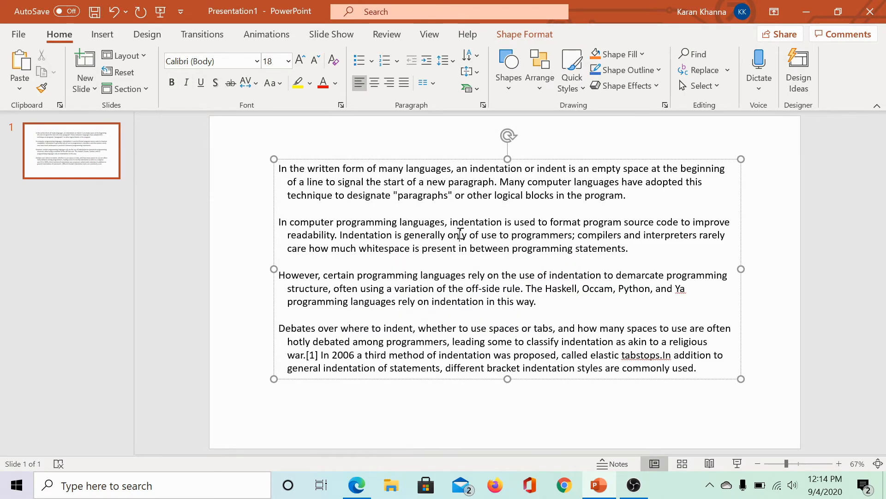
mouse_move(312, 194)
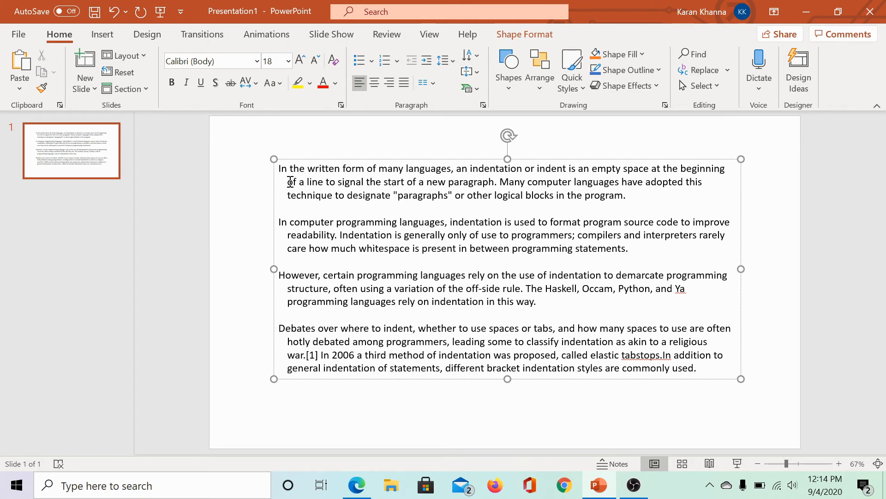
mouse_move(290, 191)
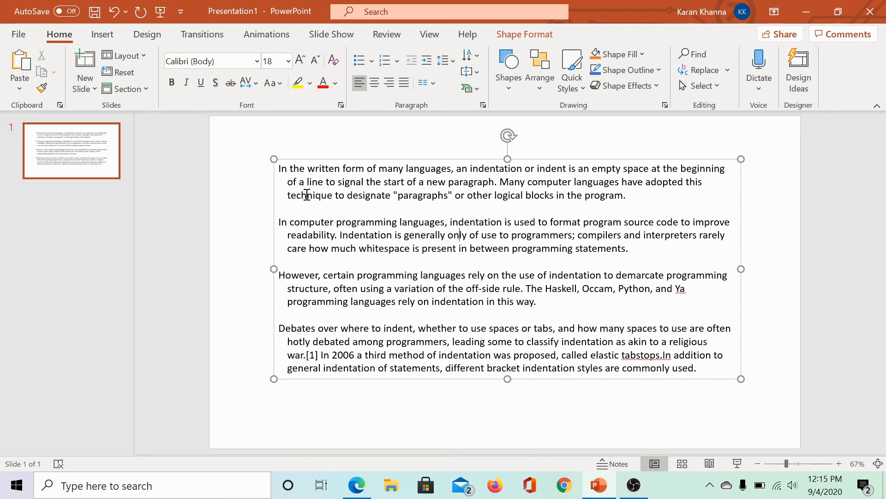
mouse_move(305, 234)
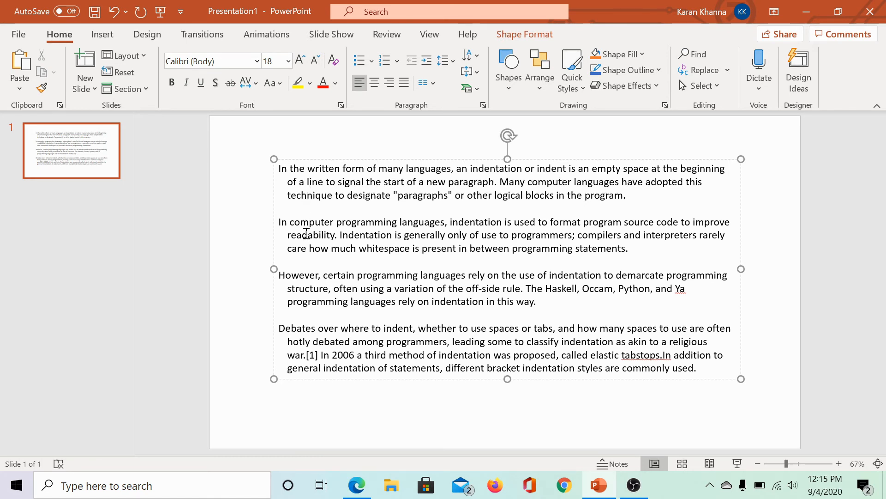